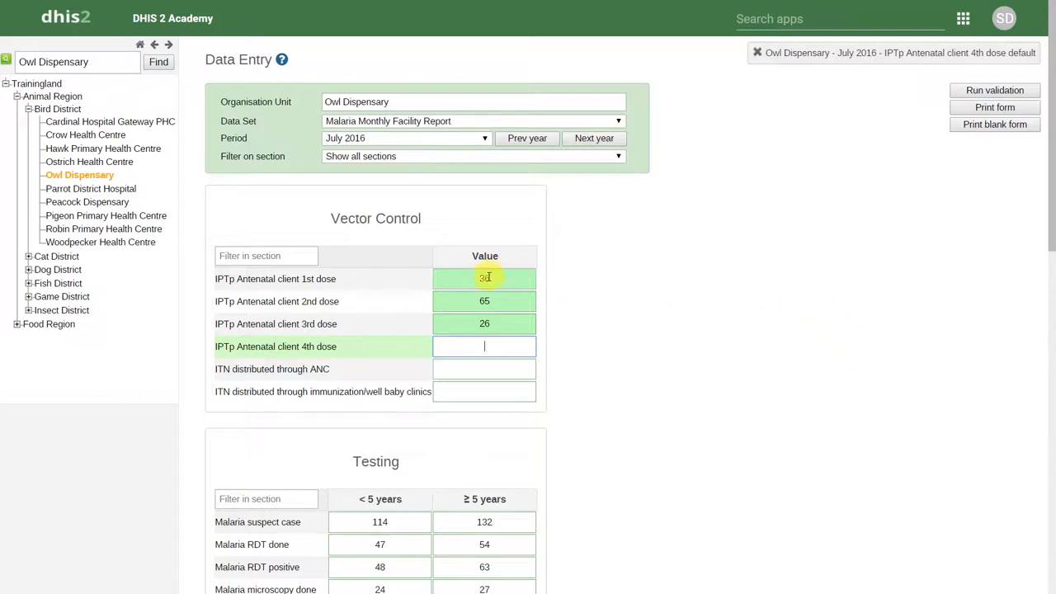
- Open the IPTp Antenatal client 1st dose details and view its July 2015–July 2016 history chart
double_click(485, 278)
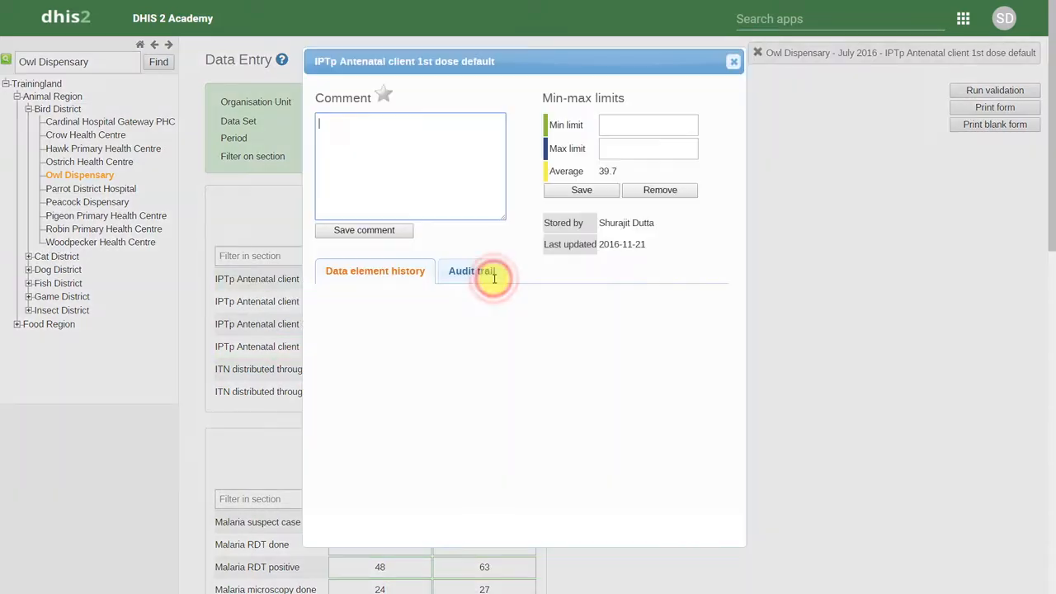
click(375, 271)
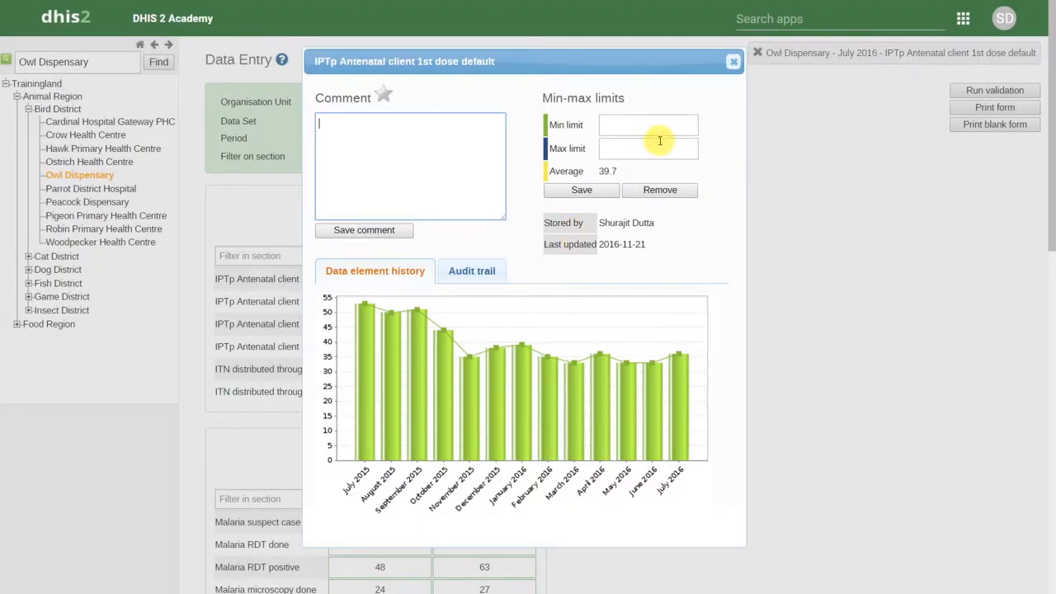
- Change the July 2016 1st dose value to 600 and reopen its details to see the spike
click(732, 61)
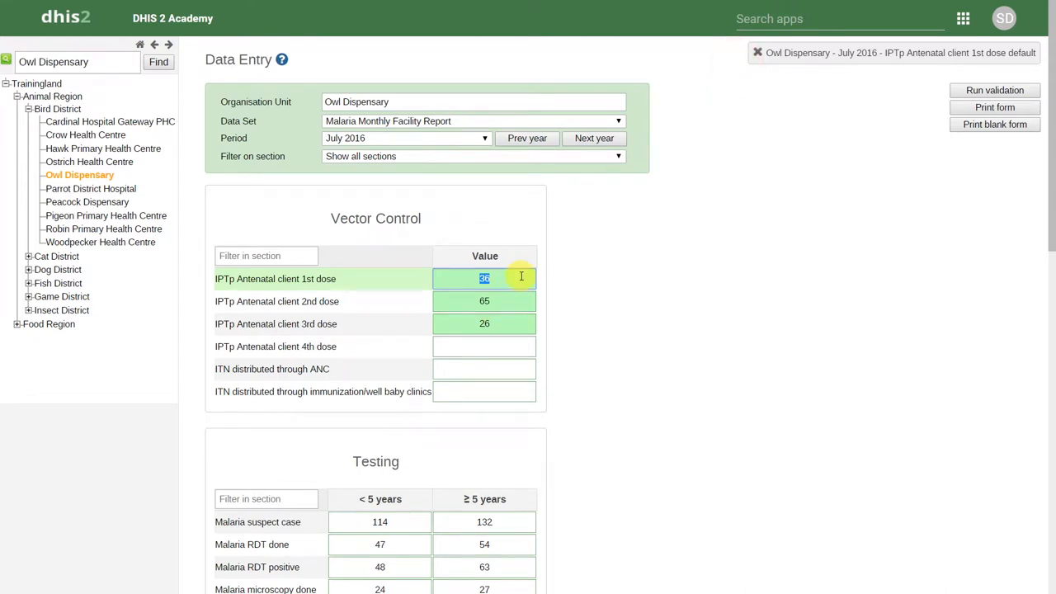
text(600)
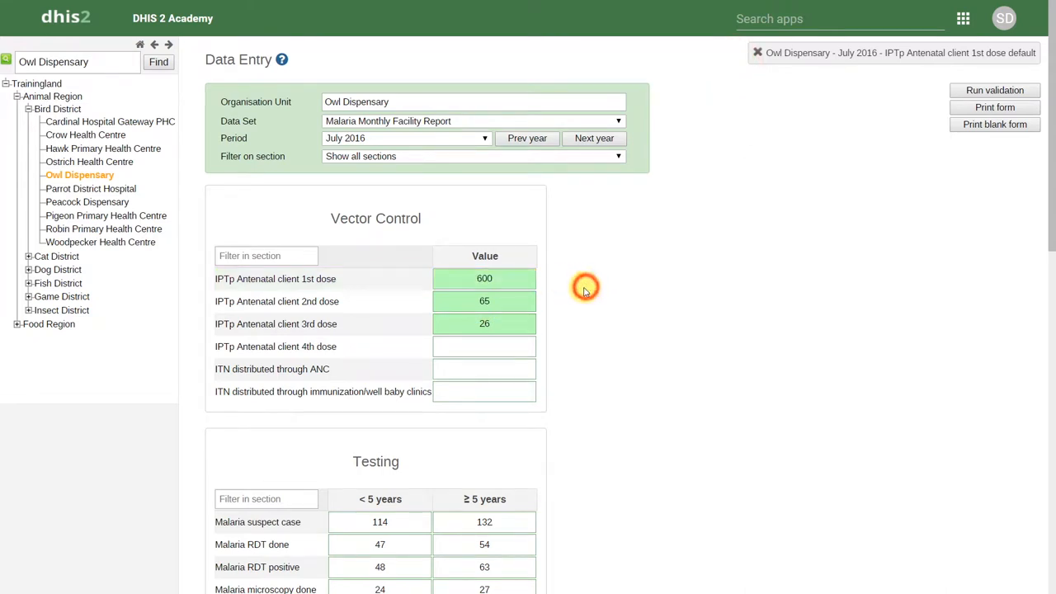
click(484, 279)
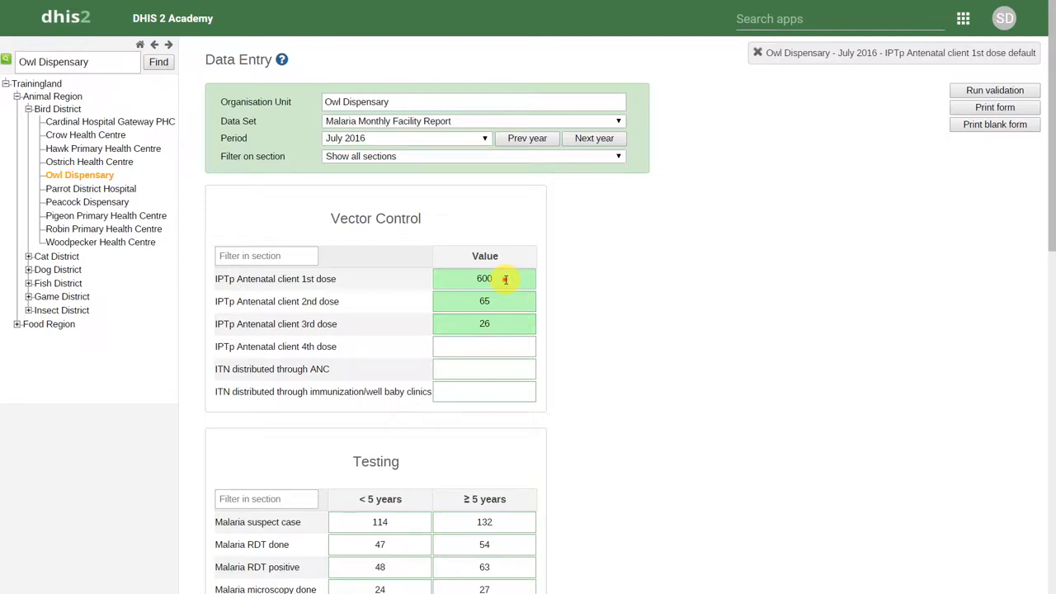
double_click(485, 278)
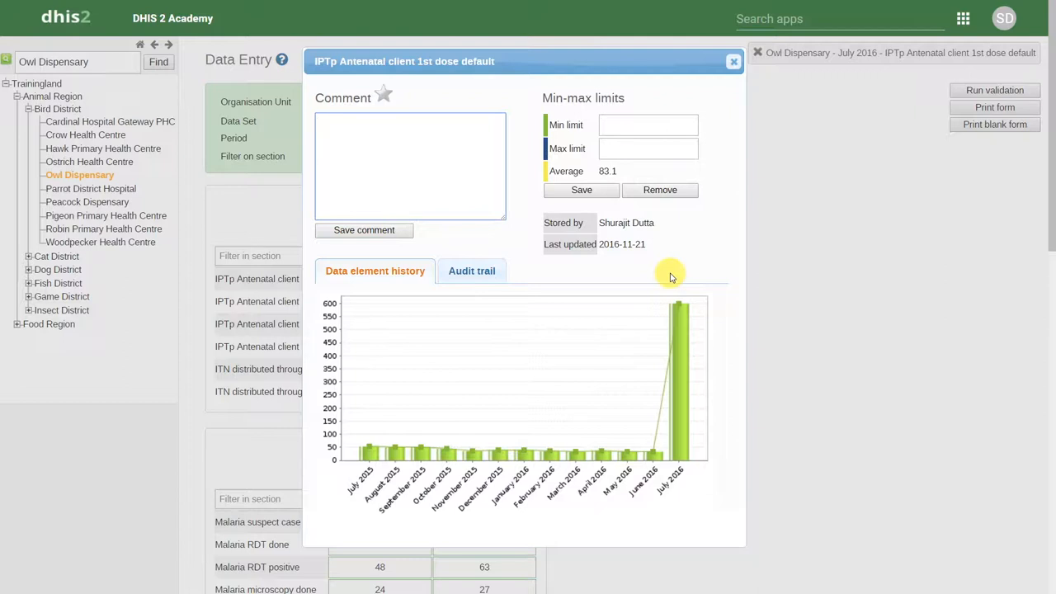
- Save a comment noting a consistency issue with this value, then select the Min limit field
text(There is an issue with the consistency of this data value.)
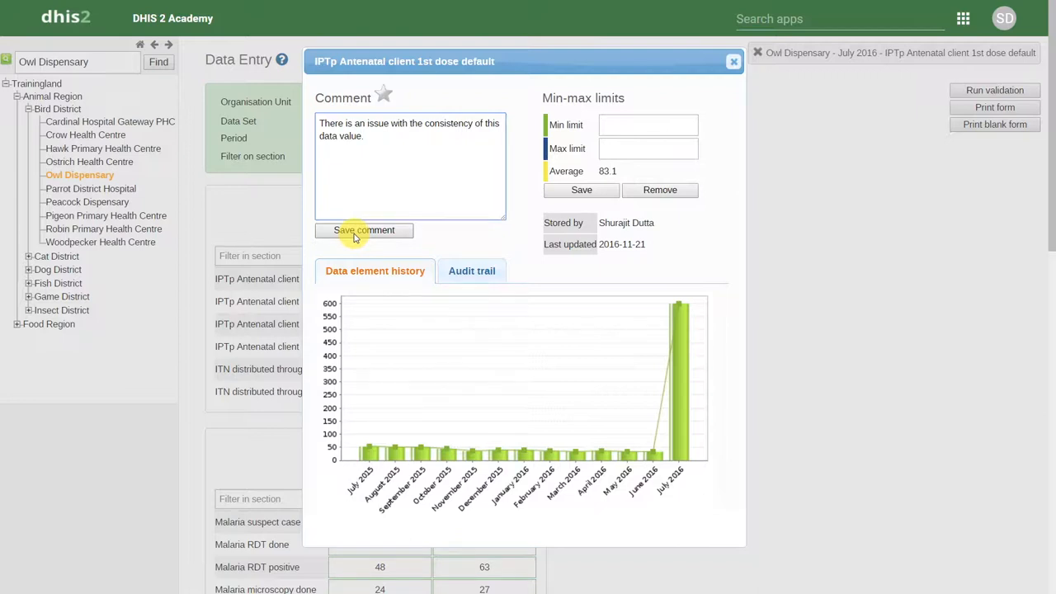
click(364, 230)
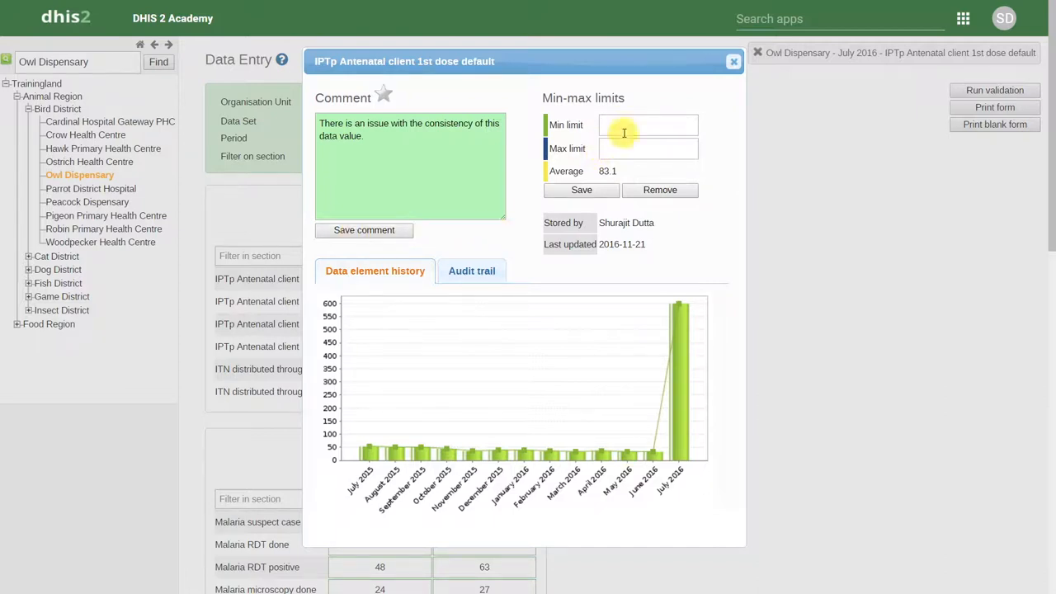
click(648, 124)
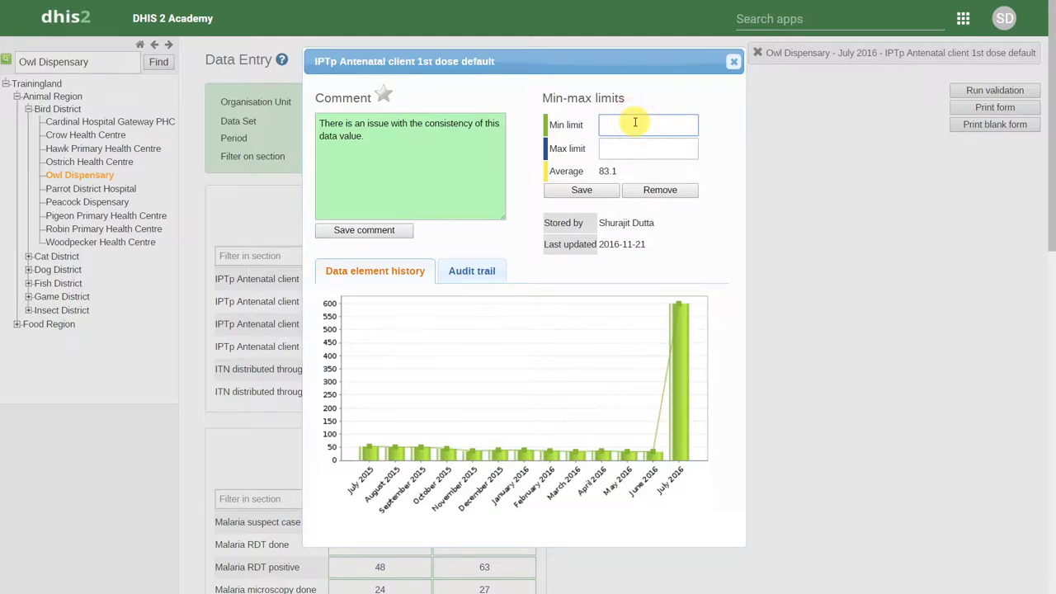
click(648, 124)
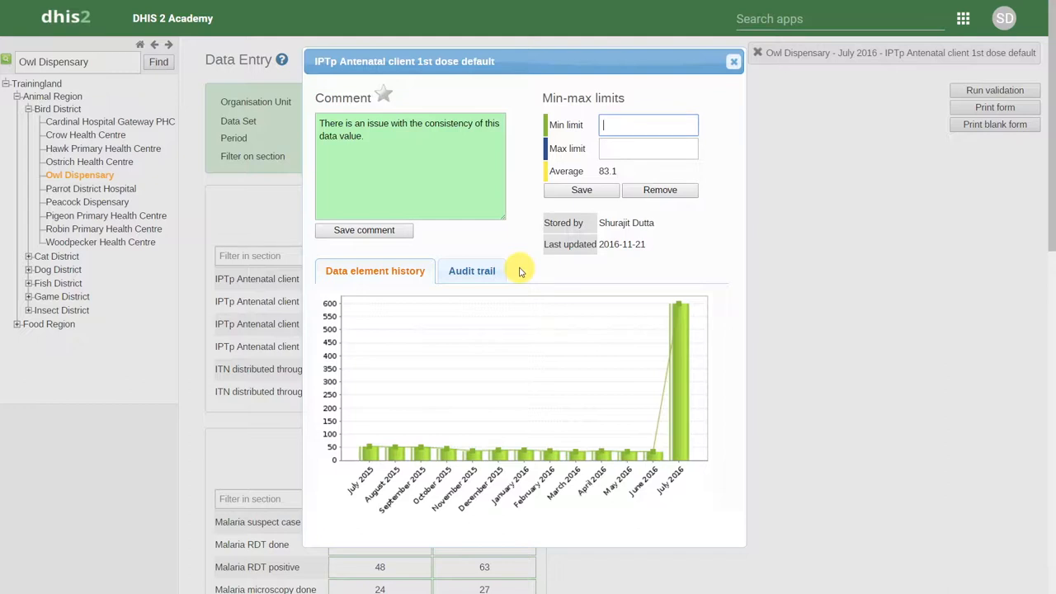
- View the 1st dose value's audit trail of updates and deletions
click(472, 271)
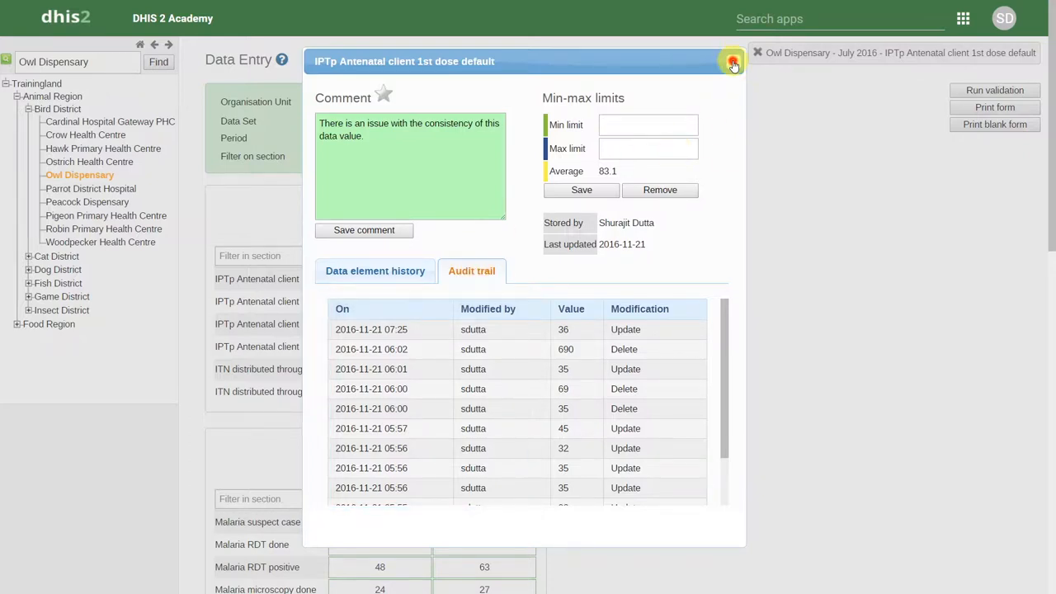
- Close the details window and list the data element's value types, with Number selected
click(731, 63)
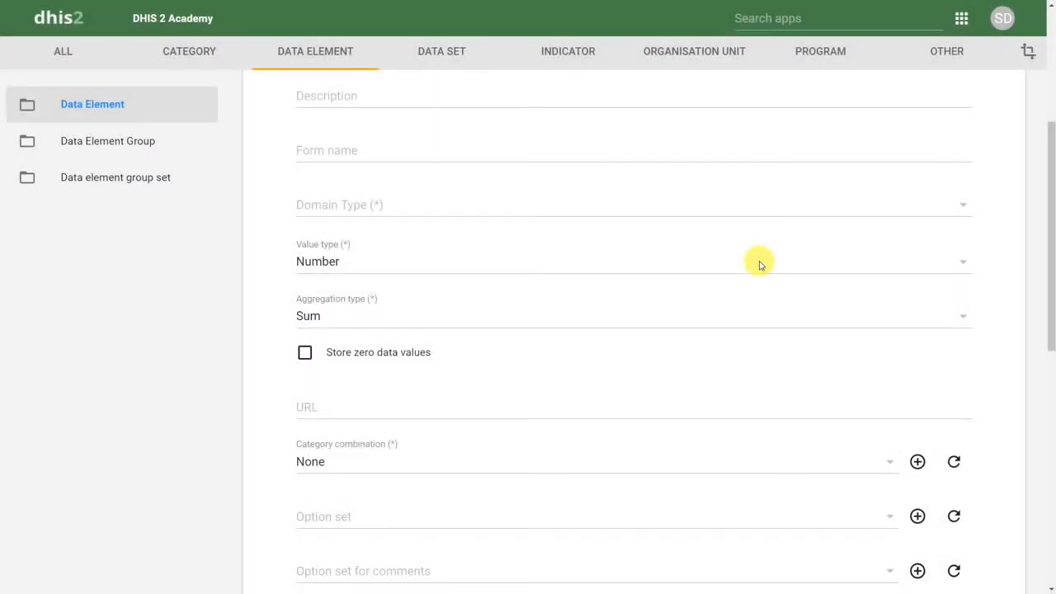
click(633, 261)
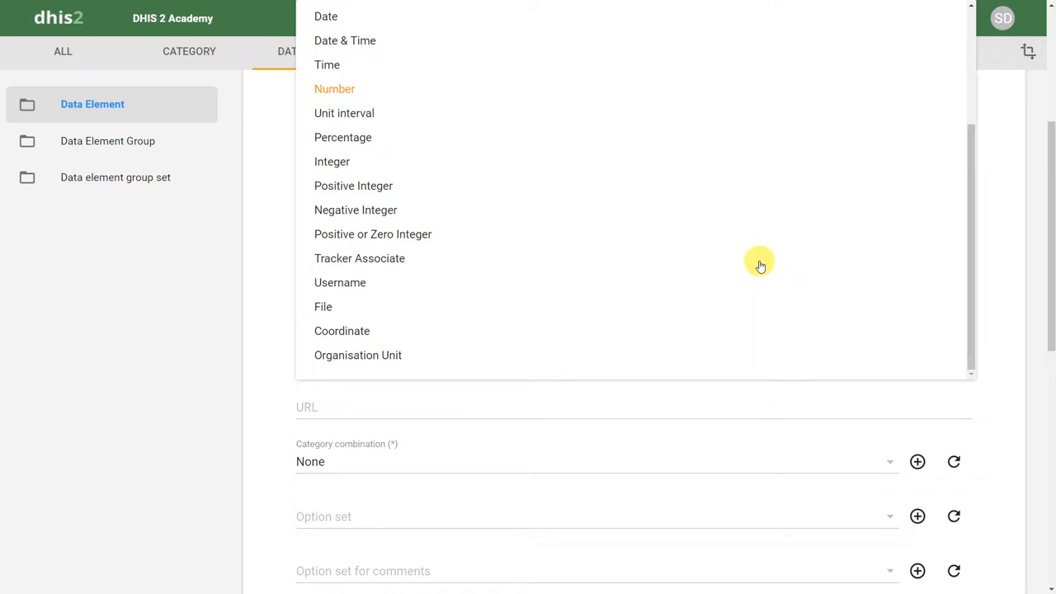
mouse_move(757, 263)
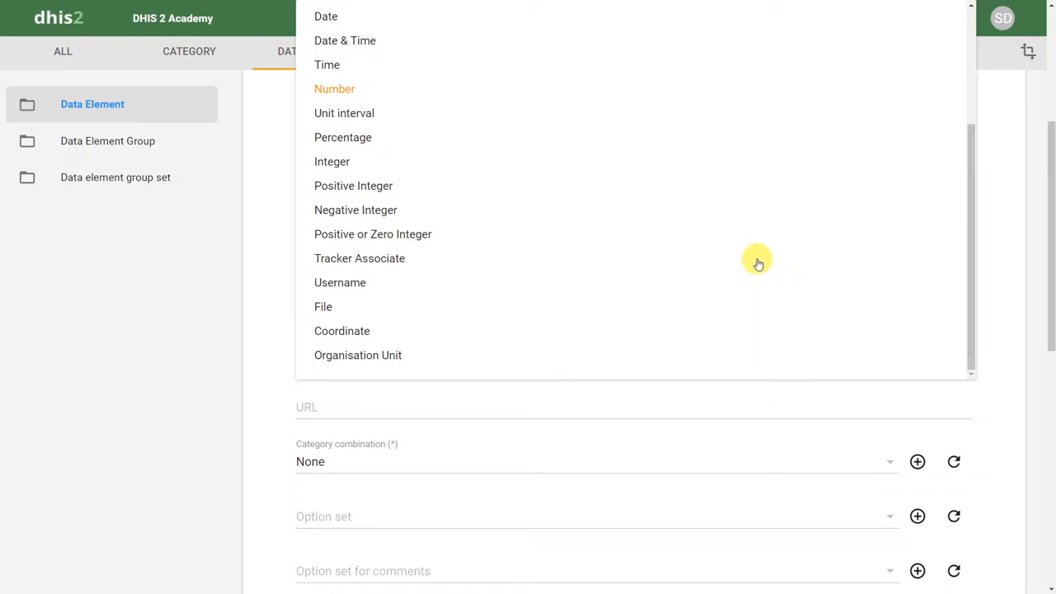
mouse_move(739, 245)
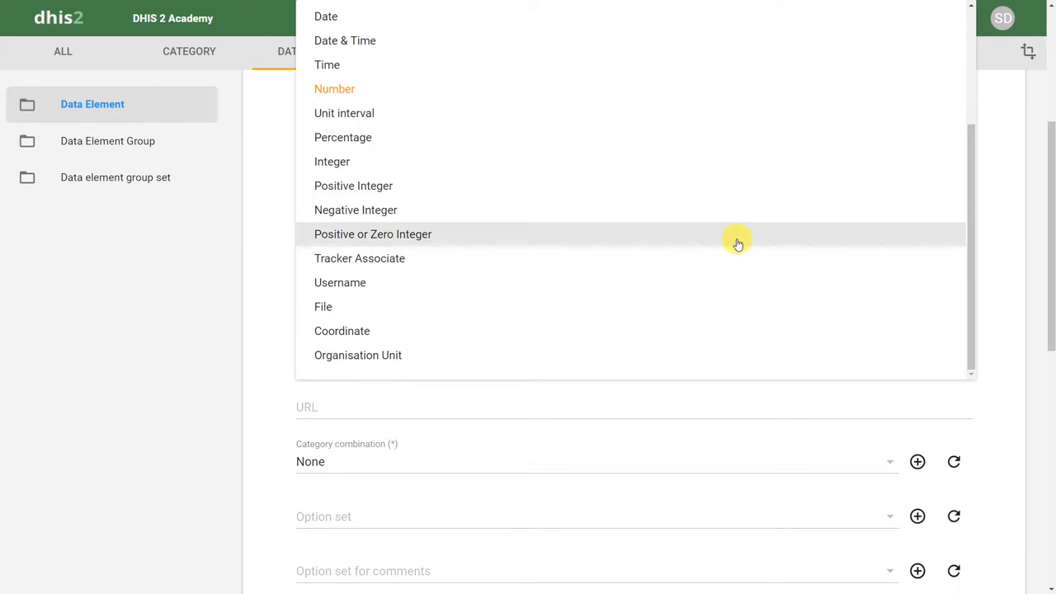
mouse_move(738, 243)
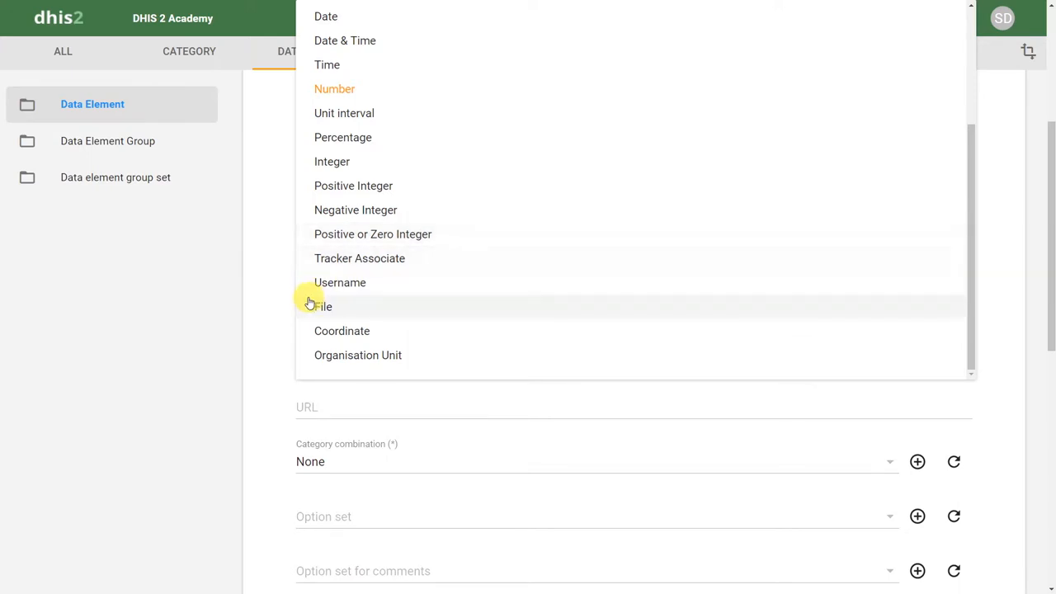
mouse_move(256, 311)
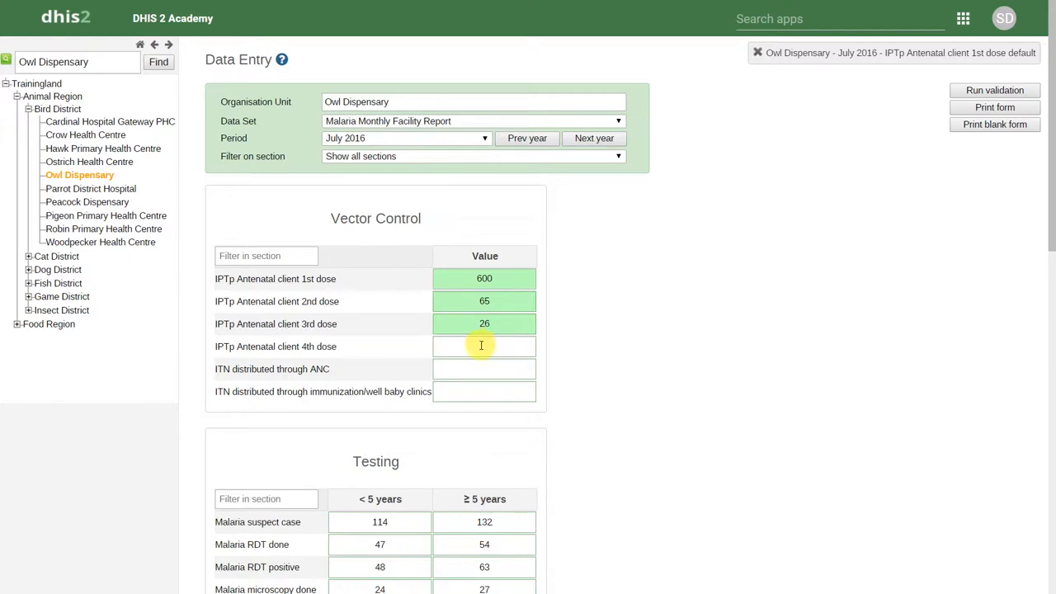
- Try entering -6 and then q as the 4th dose, dismissing both invalid-value alerts
click(485, 346)
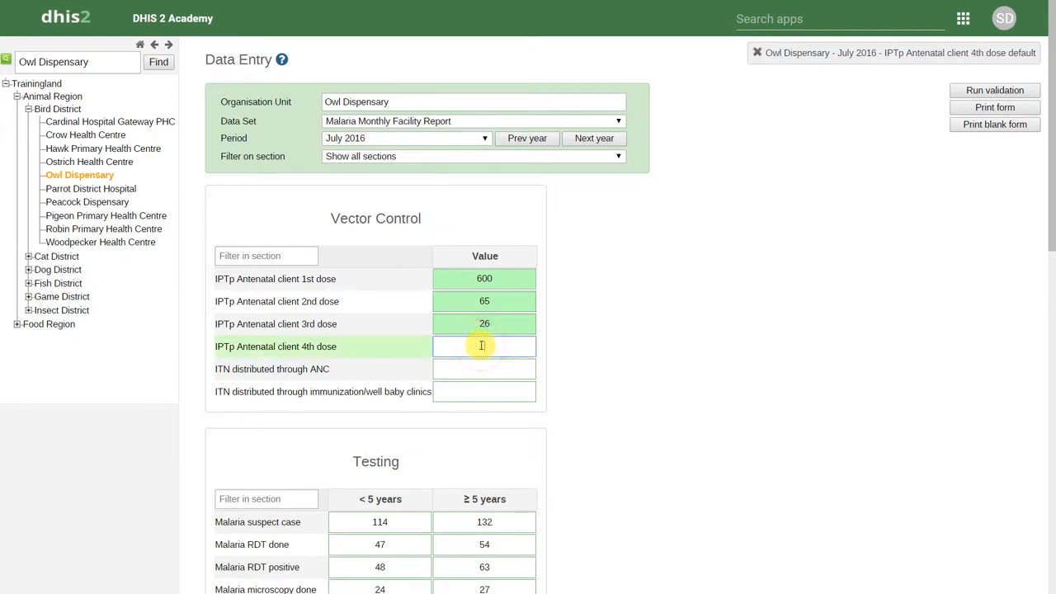
text(-6)
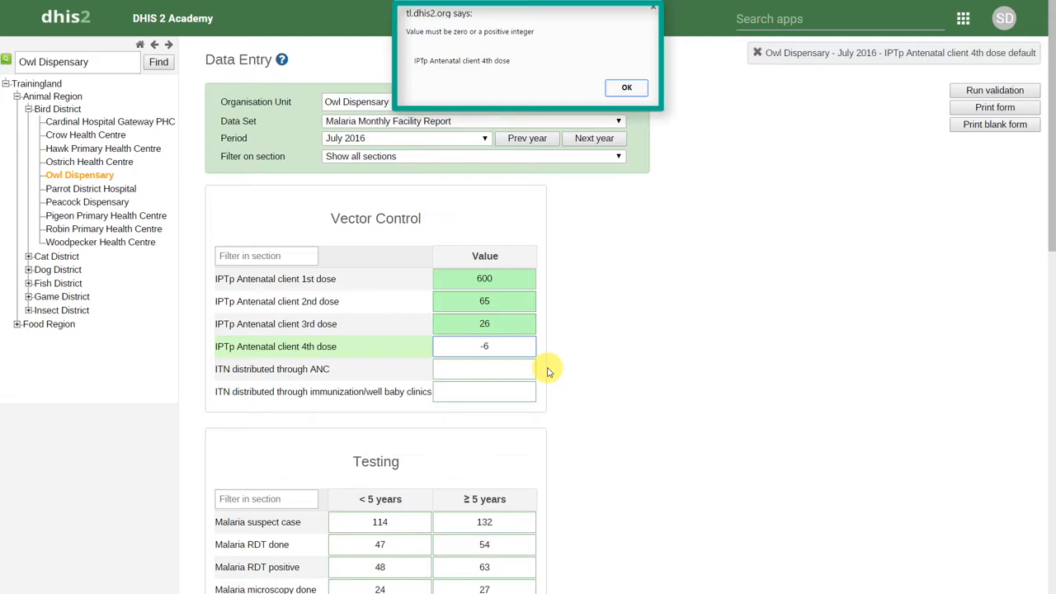
mouse_move(590, 258)
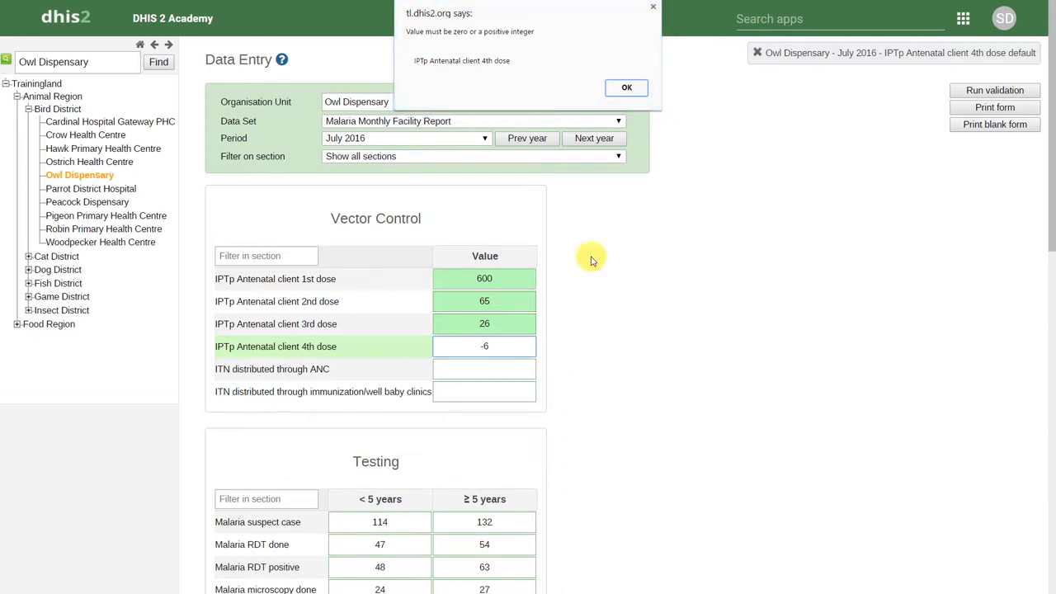
click(626, 88)
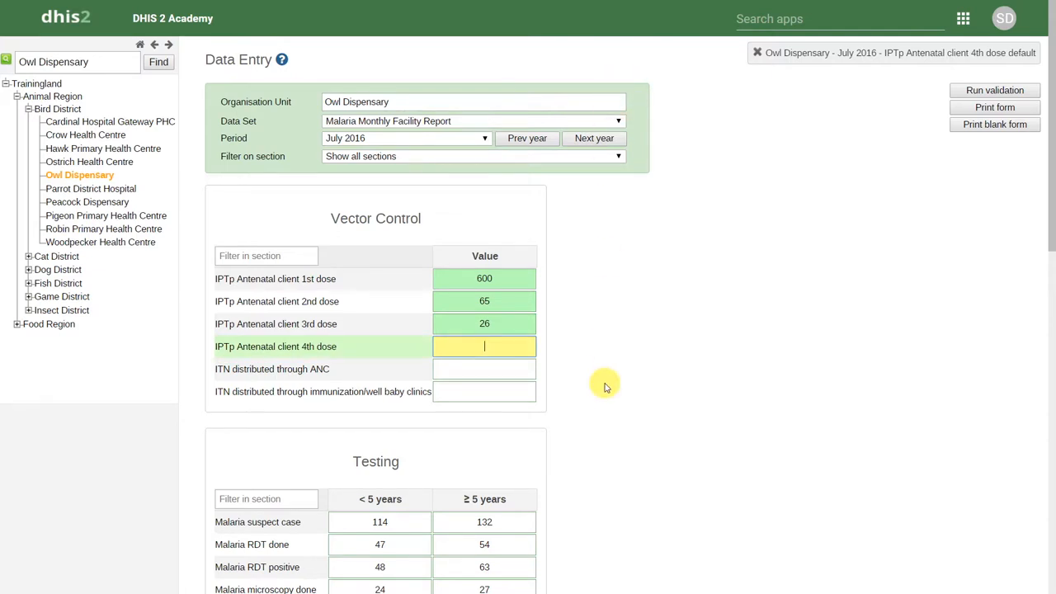
text(q)
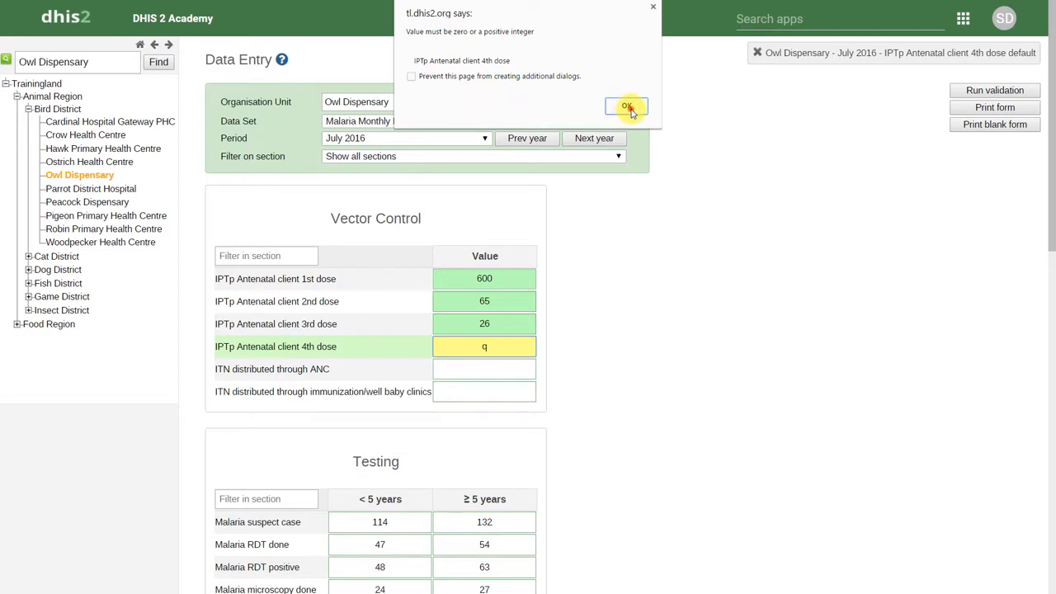
click(626, 108)
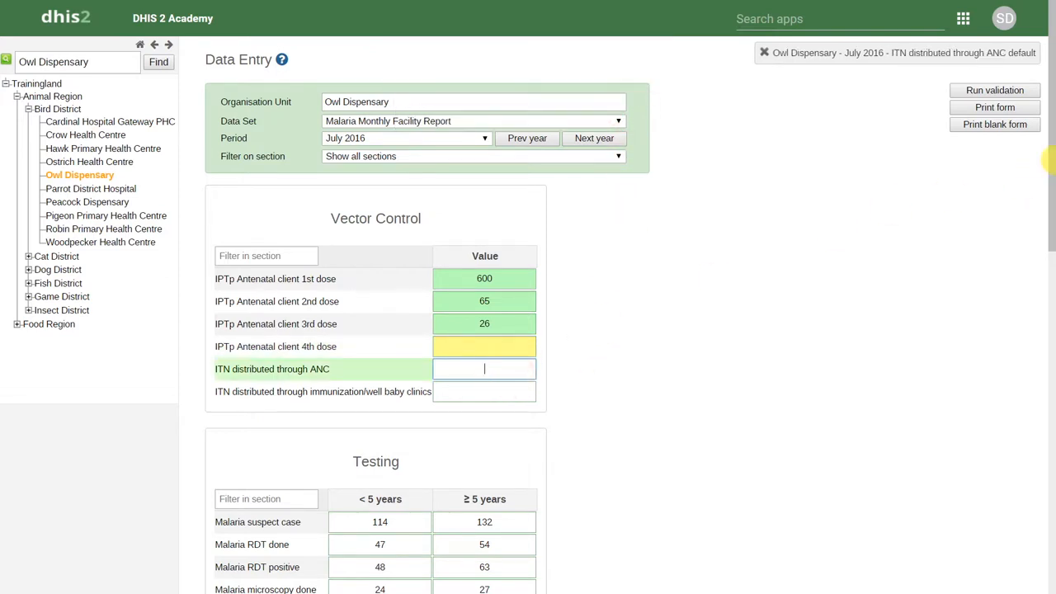
scroll(down, 3)
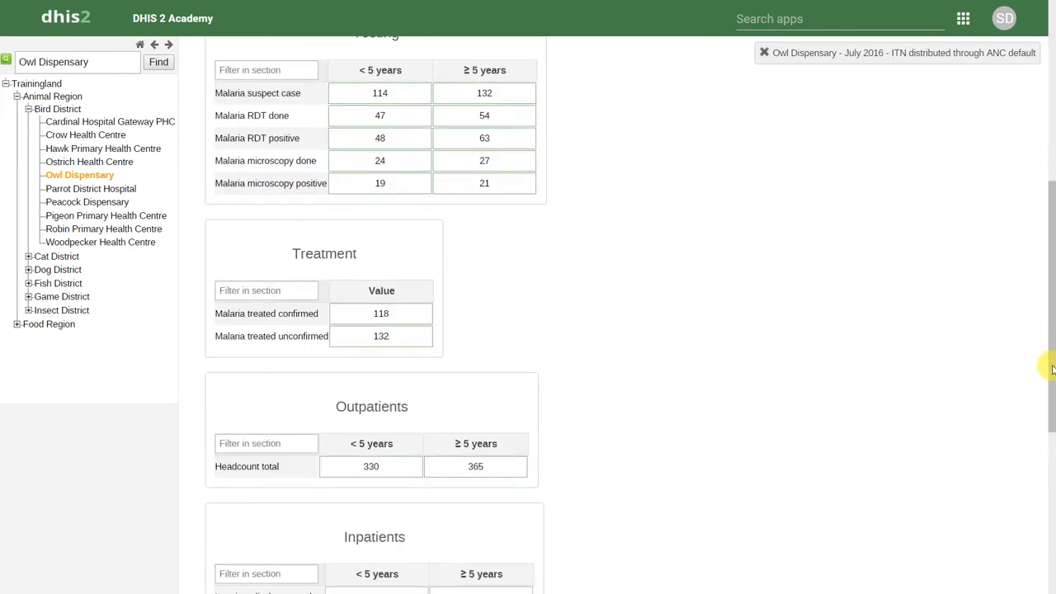
scroll(down, 3)
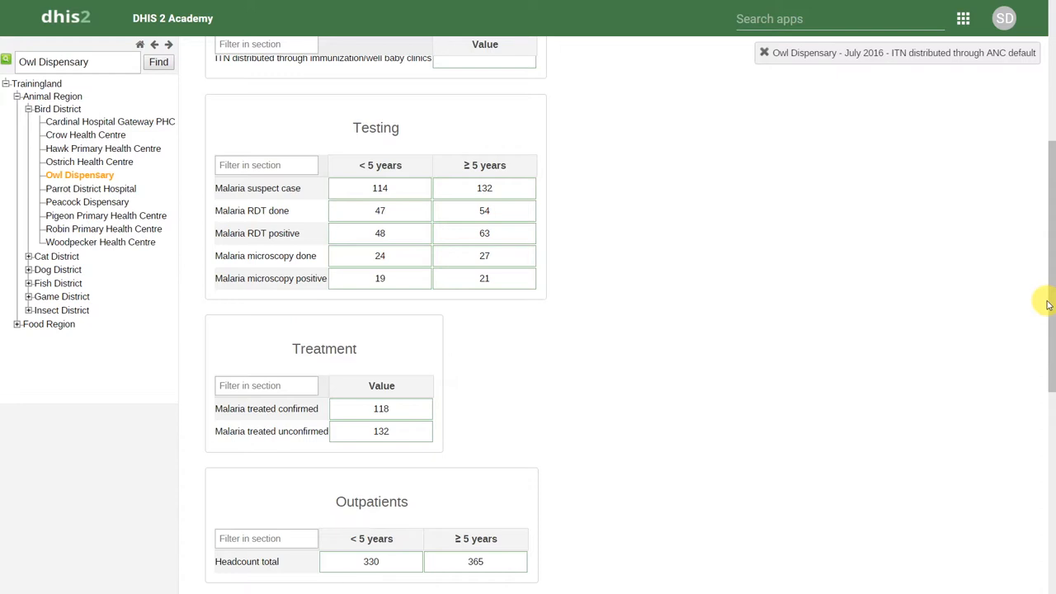
click(380, 187)
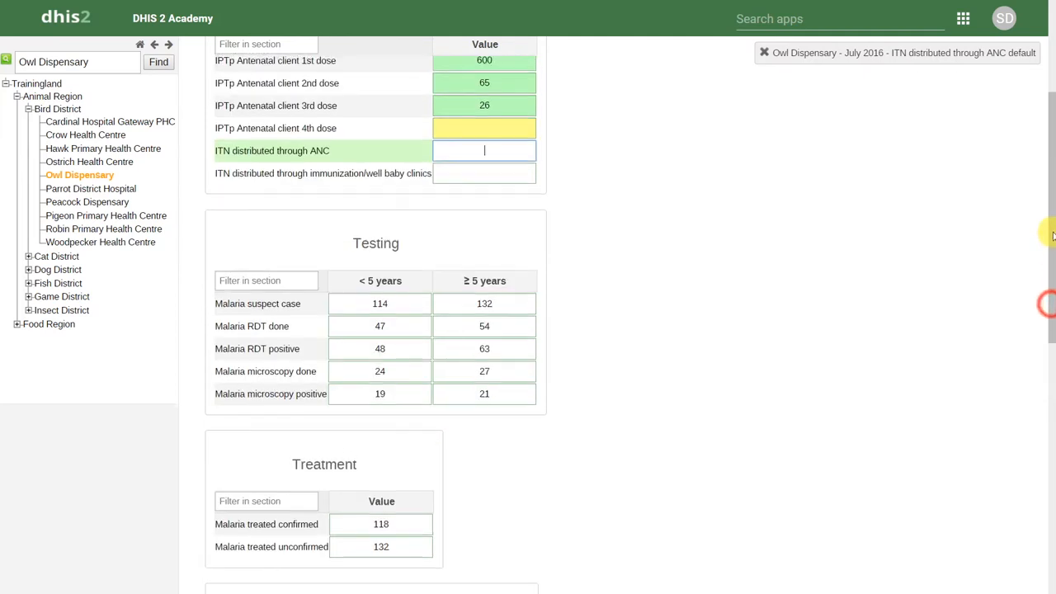
- Run validation on the July 2016 form, revealing the treated-versus-suspected and RDT-confirmed violations
scroll(up, 3)
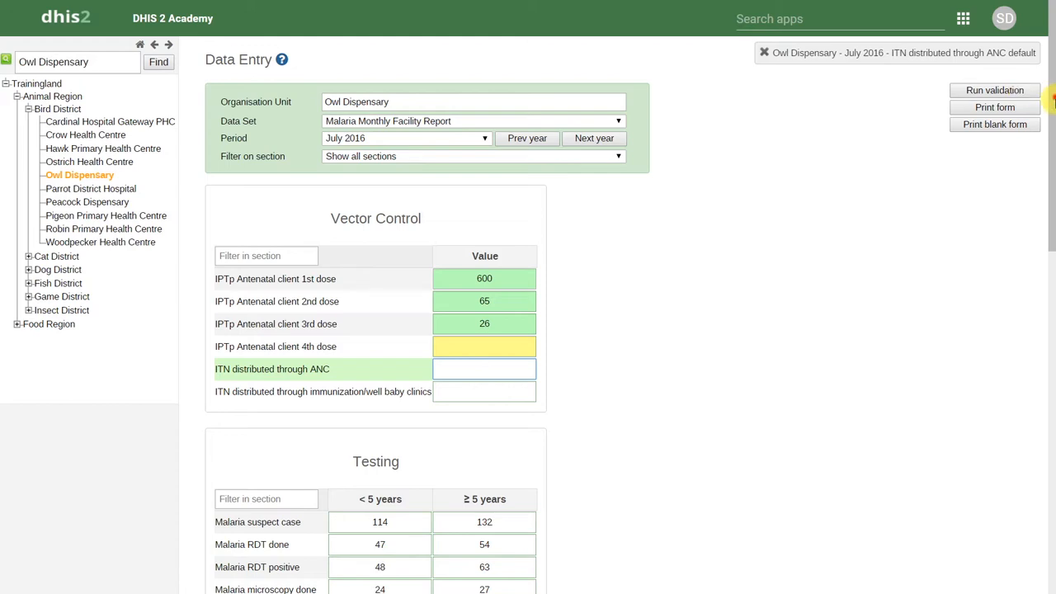
scroll(down, 3)
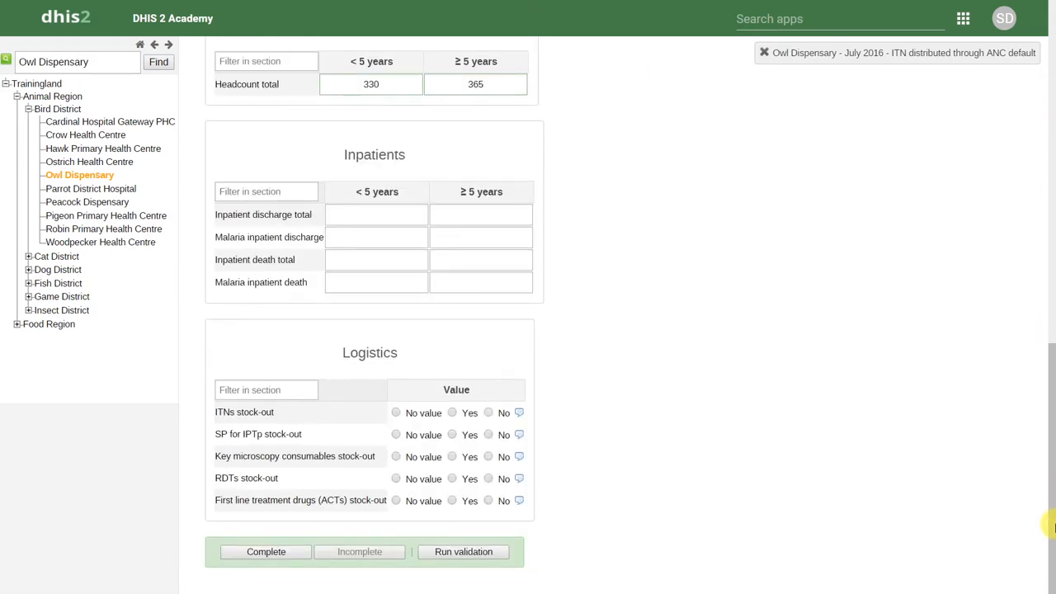
mouse_move(485, 520)
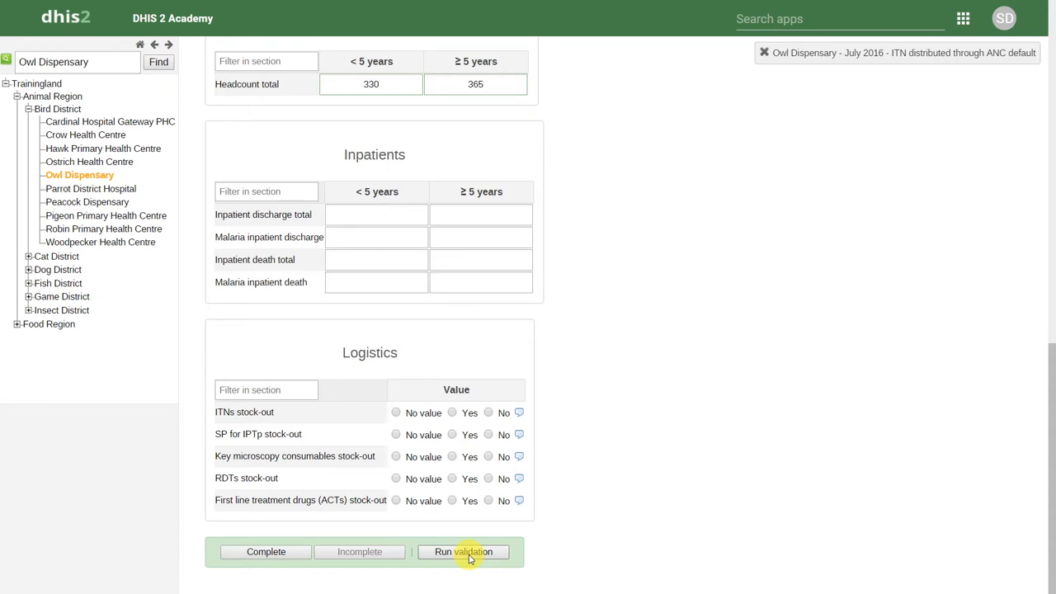
click(463, 551)
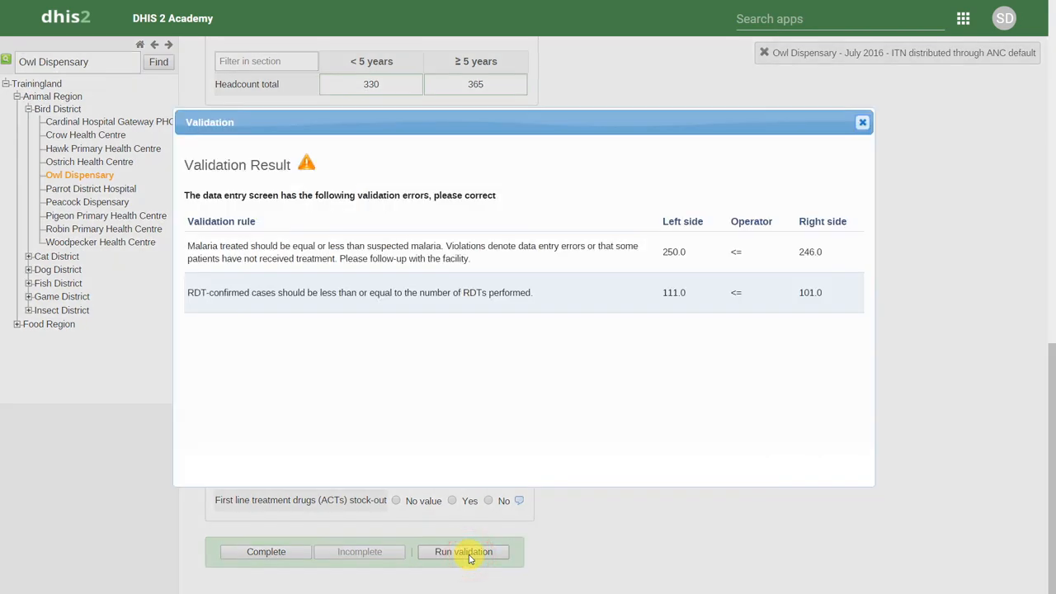